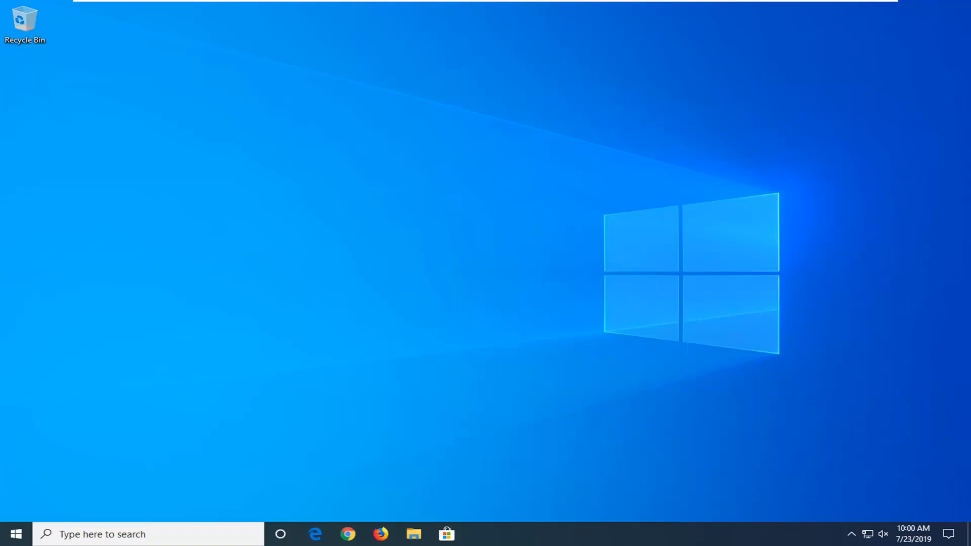
Step: Search Start for "troubleshoot" and open the Troubleshoot page in Settings
click(15, 534)
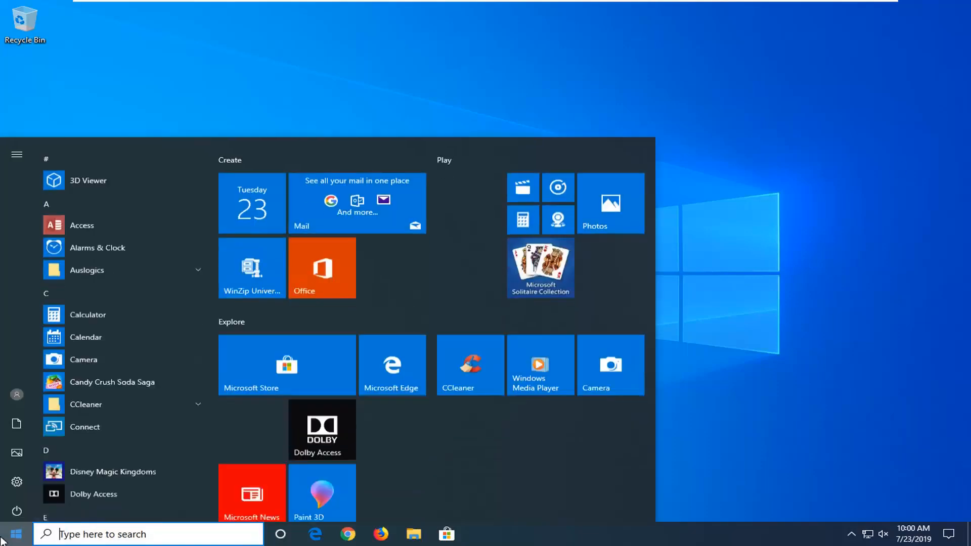
text(t)
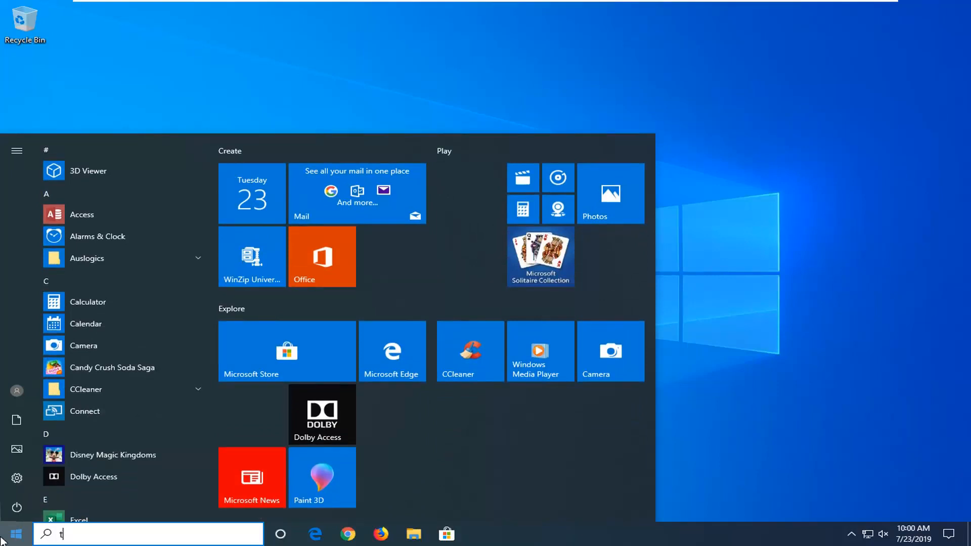
text(roubleshoot)
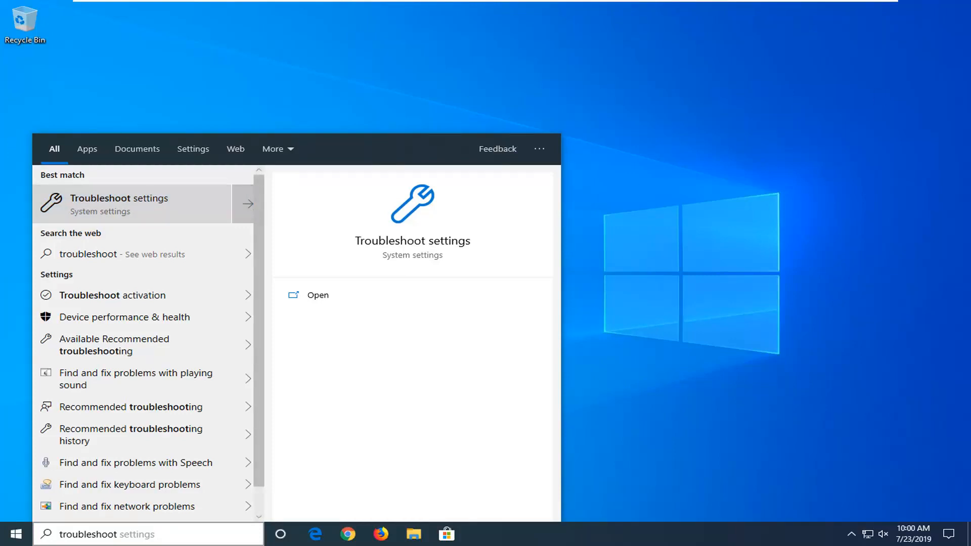
click(318, 294)
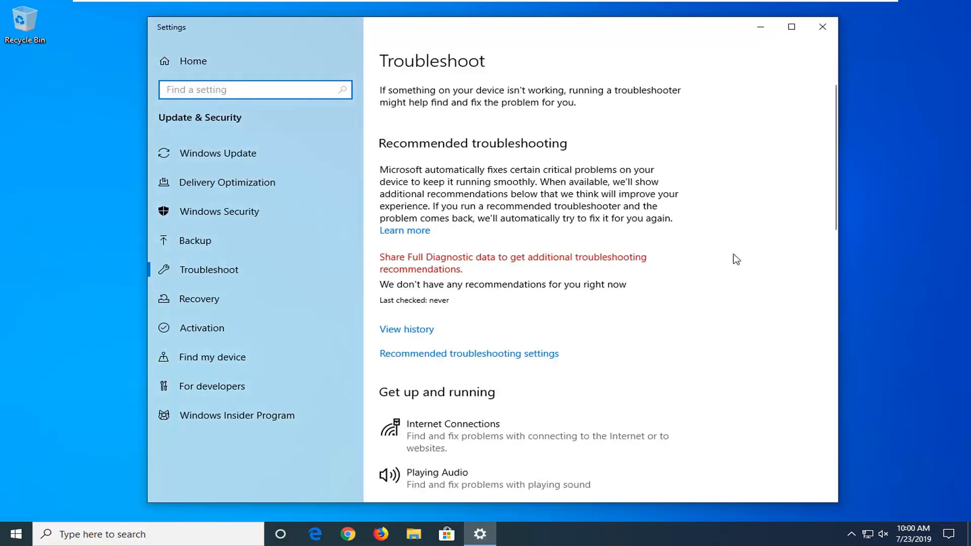
Step: Run the Power troubleshooter from the Find and fix other problems list
scroll(down, 3)
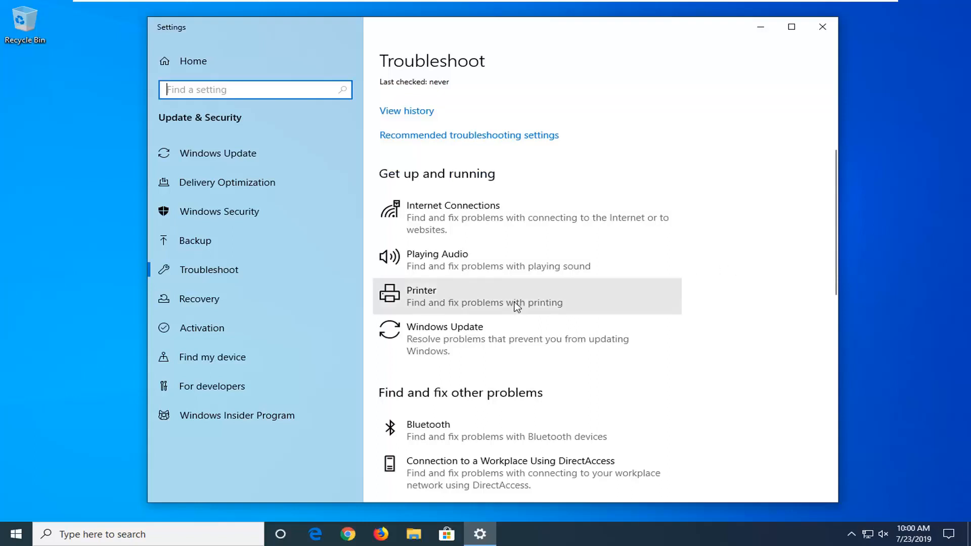
scroll(down, 3)
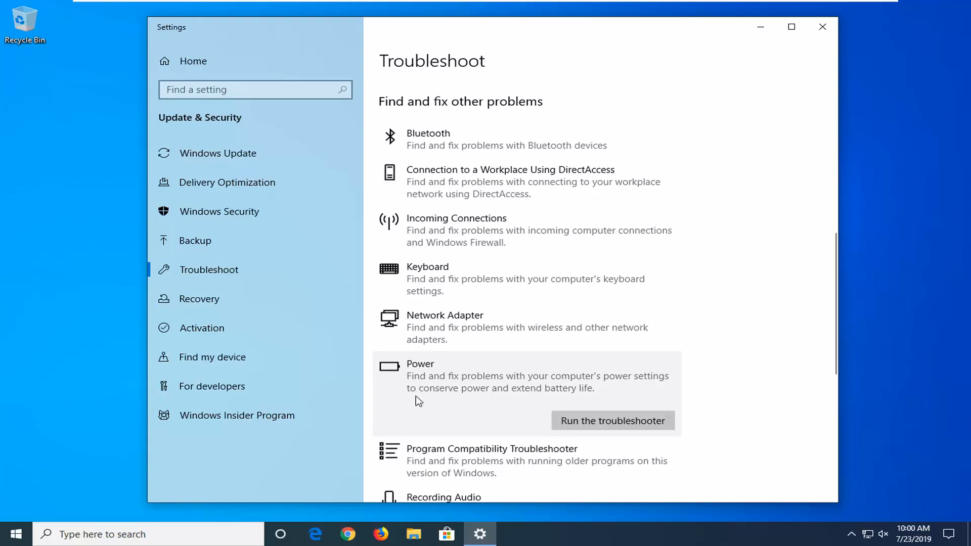
mouse_move(473, 406)
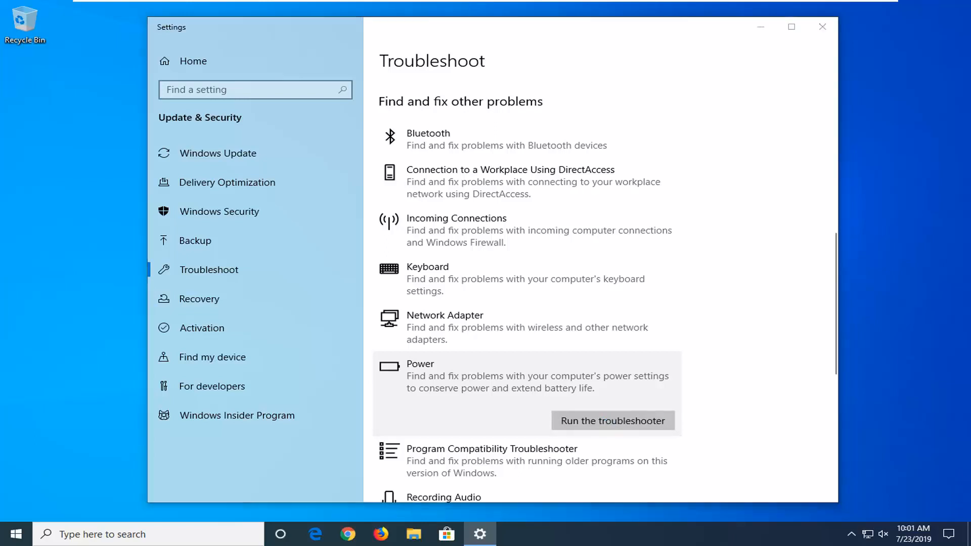
click(611, 421)
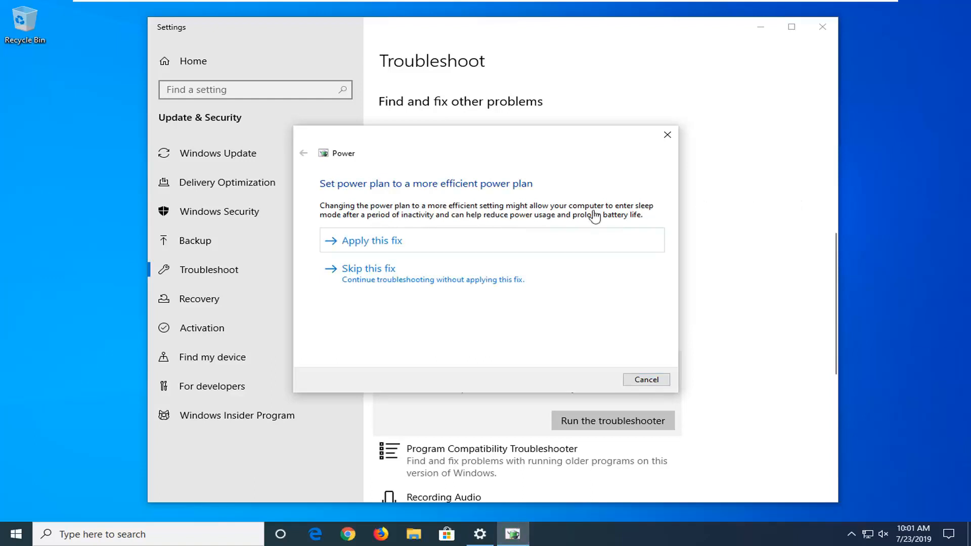
mouse_move(377, 194)
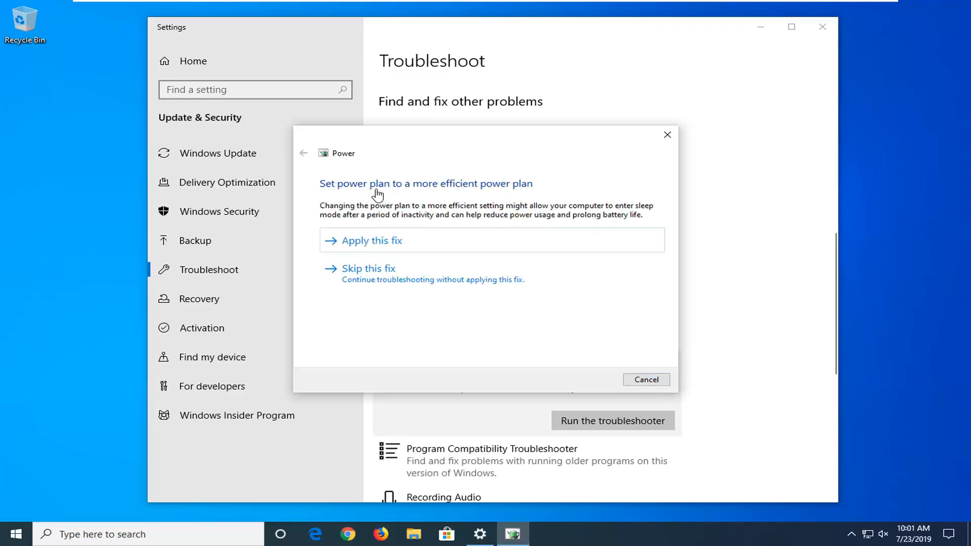
mouse_move(384, 249)
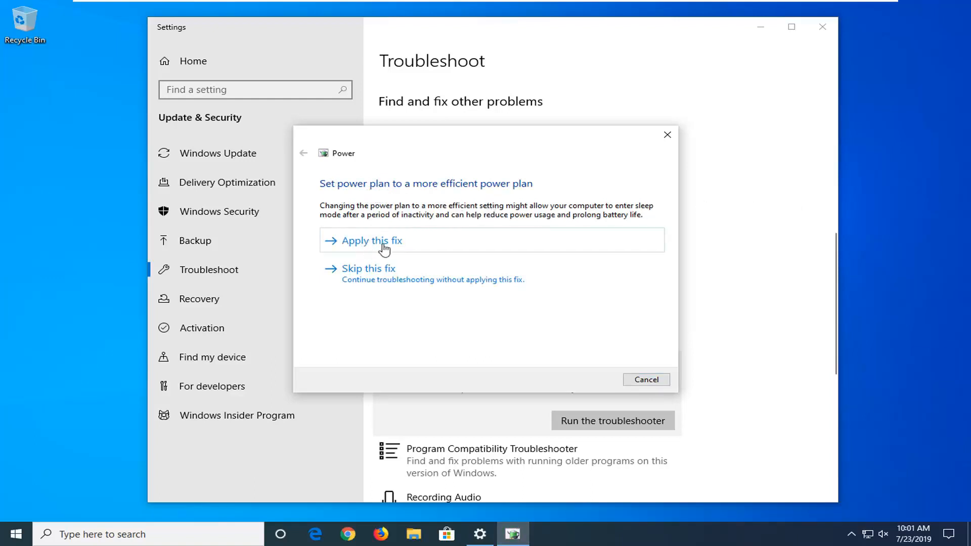
mouse_move(371, 249)
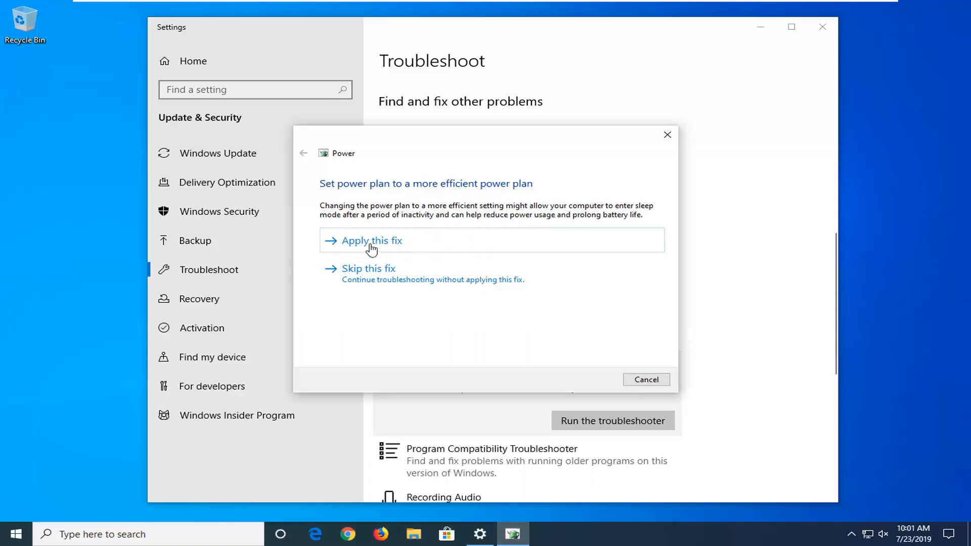
mouse_move(341, 260)
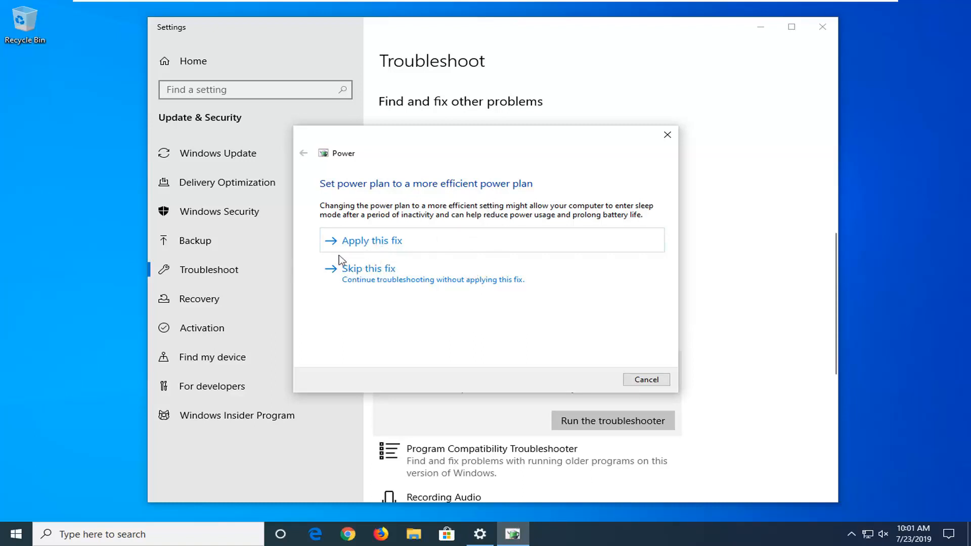
Step: Skip the power plan fix and close the troubleshooter after the Not fixed result
click(370, 267)
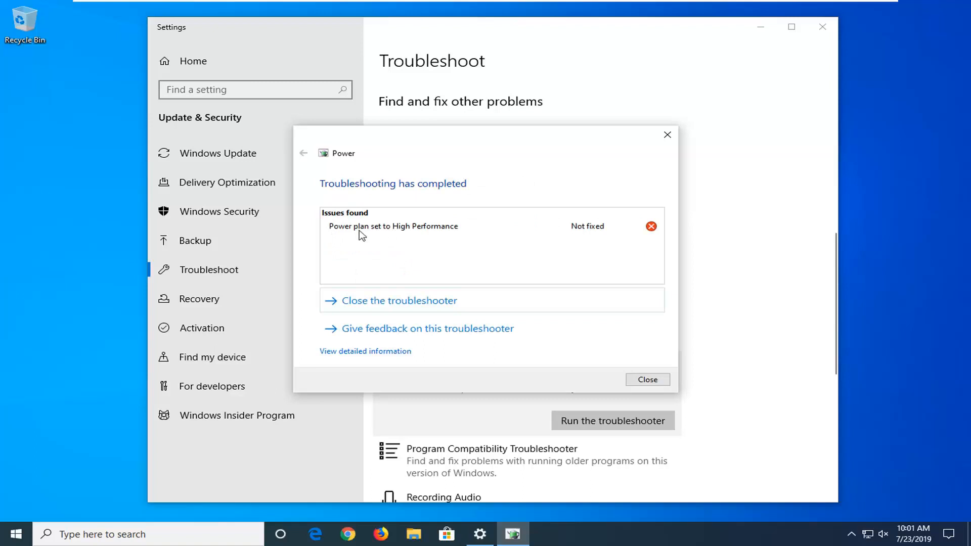
mouse_move(486, 240)
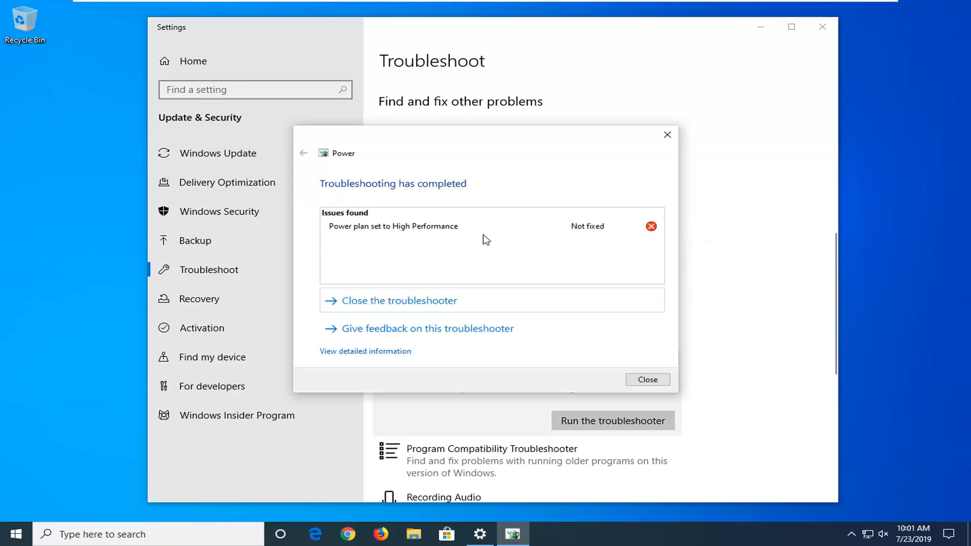
mouse_move(330, 222)
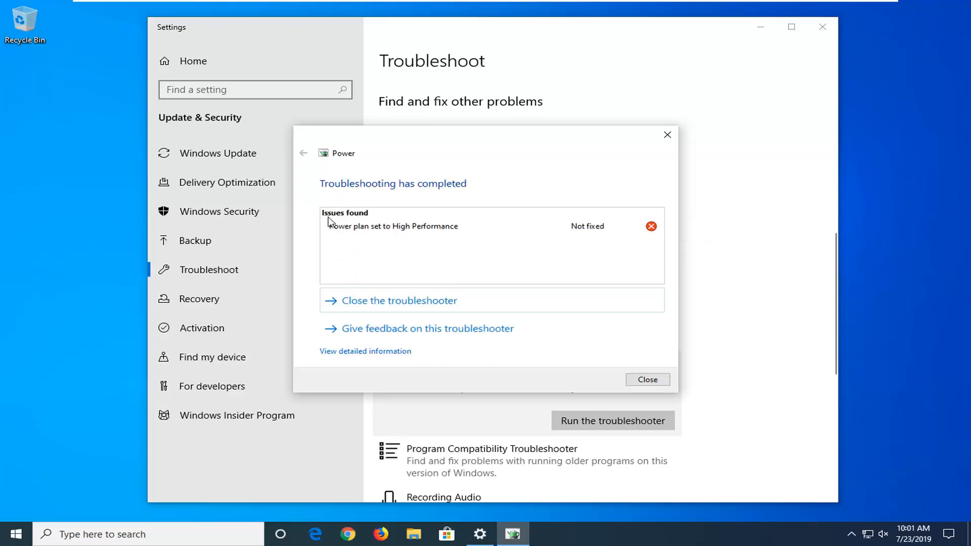
mouse_move(370, 221)
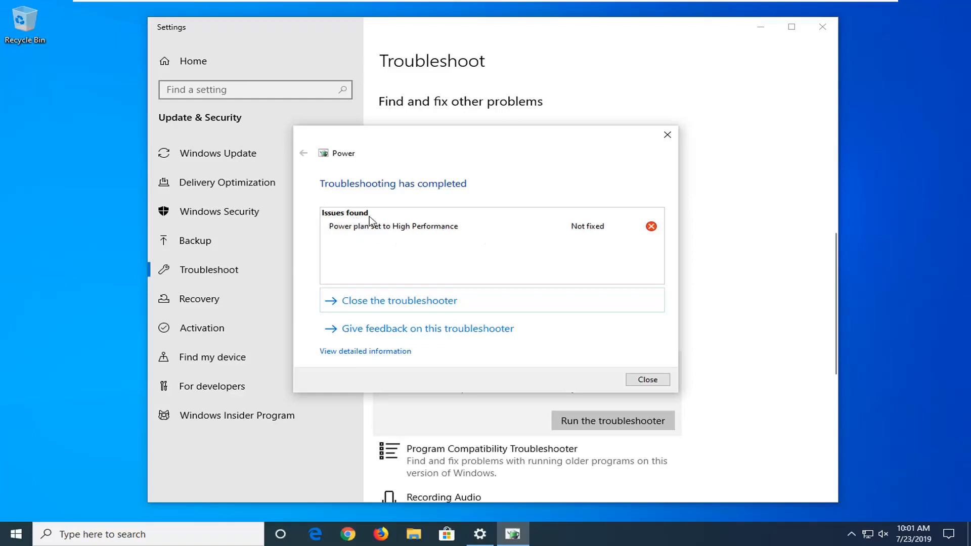
click(646, 380)
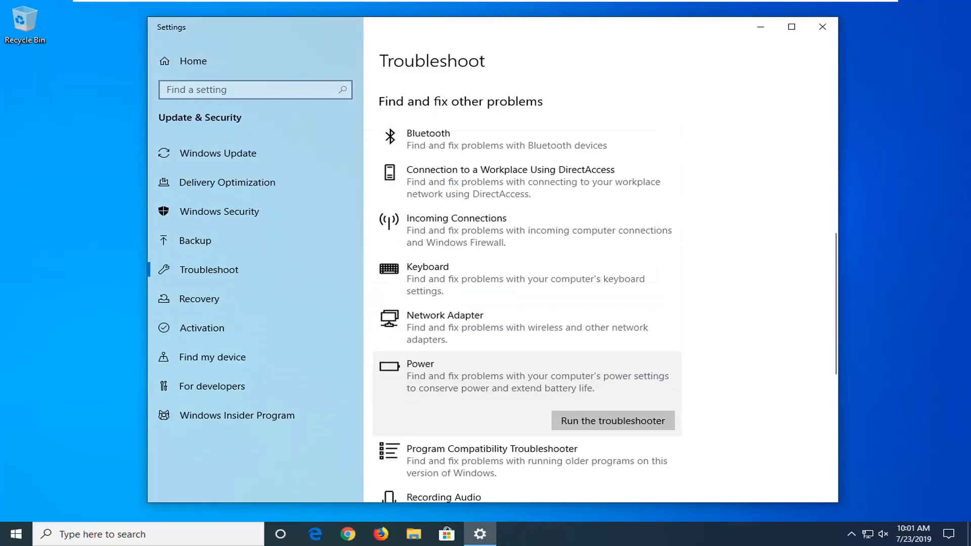
mouse_move(807, 33)
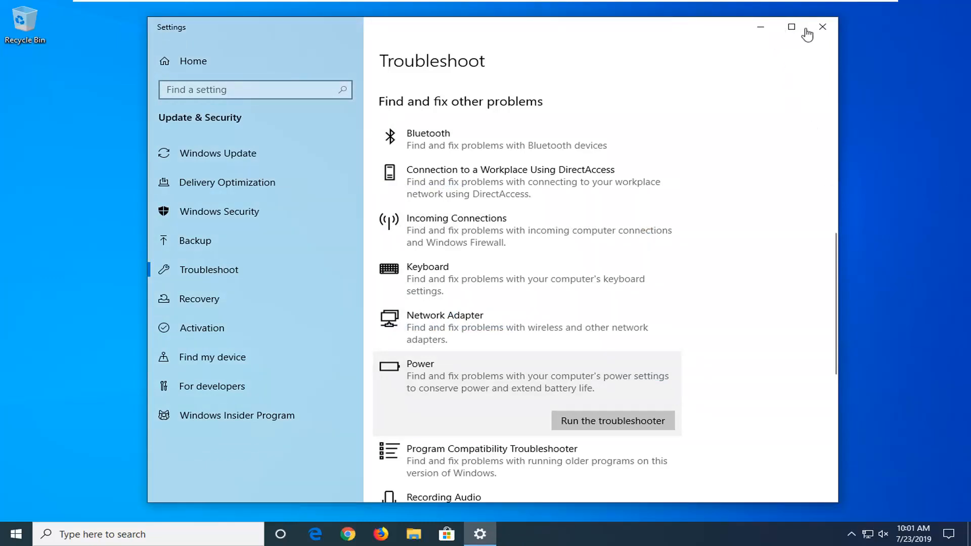
Step: Close Settings and search Start for "devi" to bring up Device Manager
click(823, 26)
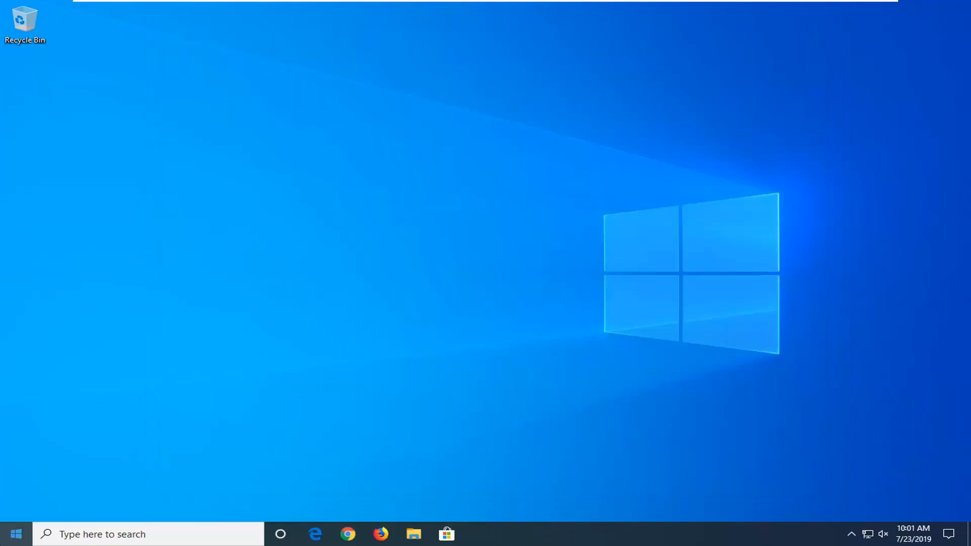
text(device manager)
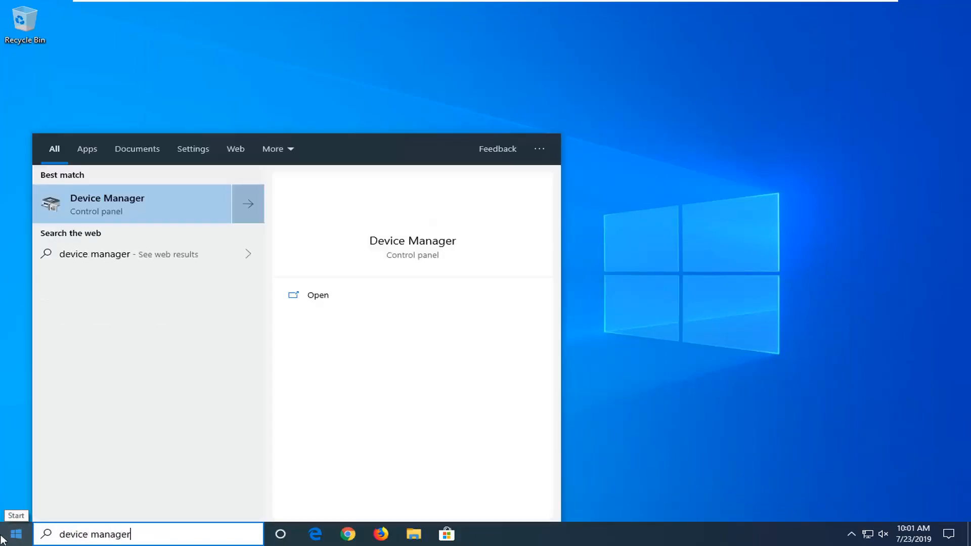
mouse_move(115, 209)
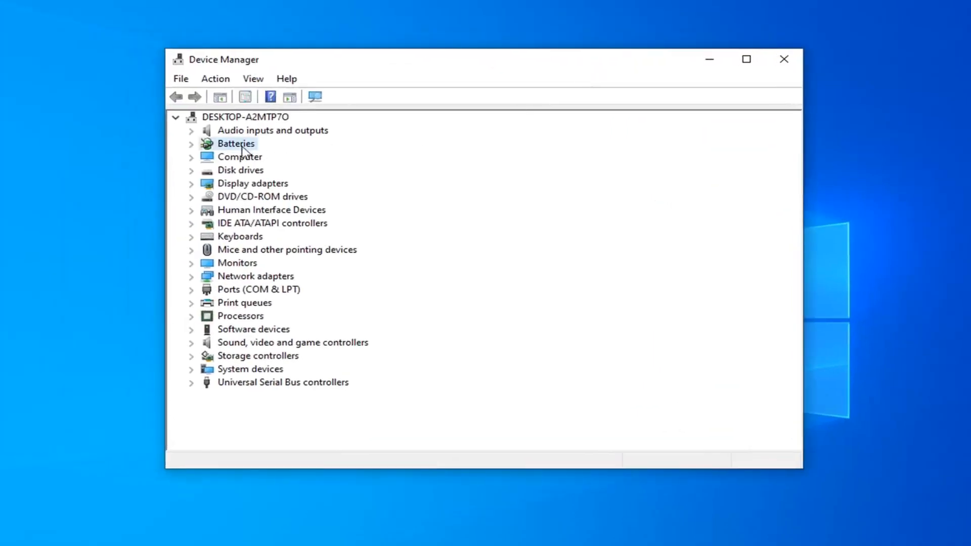
Step: Uninstall the Microsoft AC Adapter under Batteries and confirm the removal
click(191, 143)
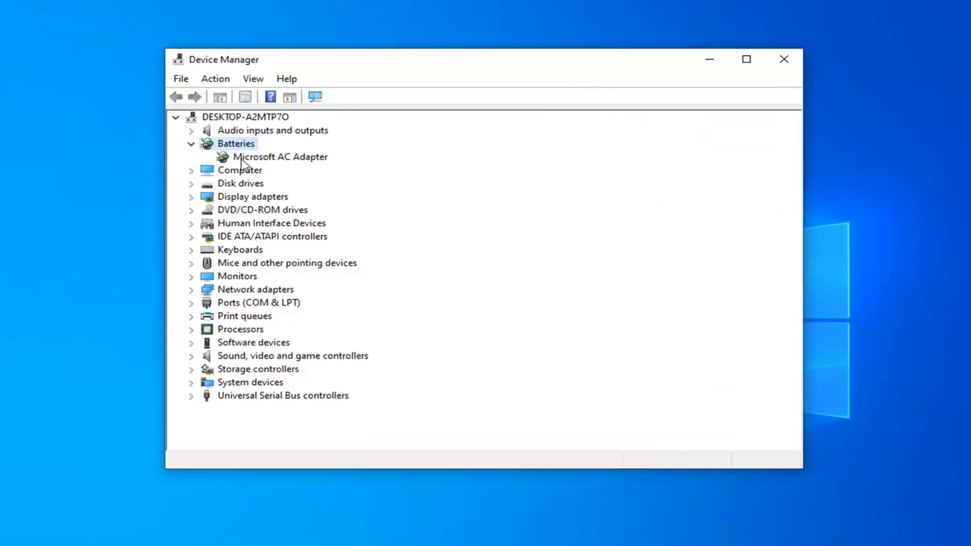
click(281, 156)
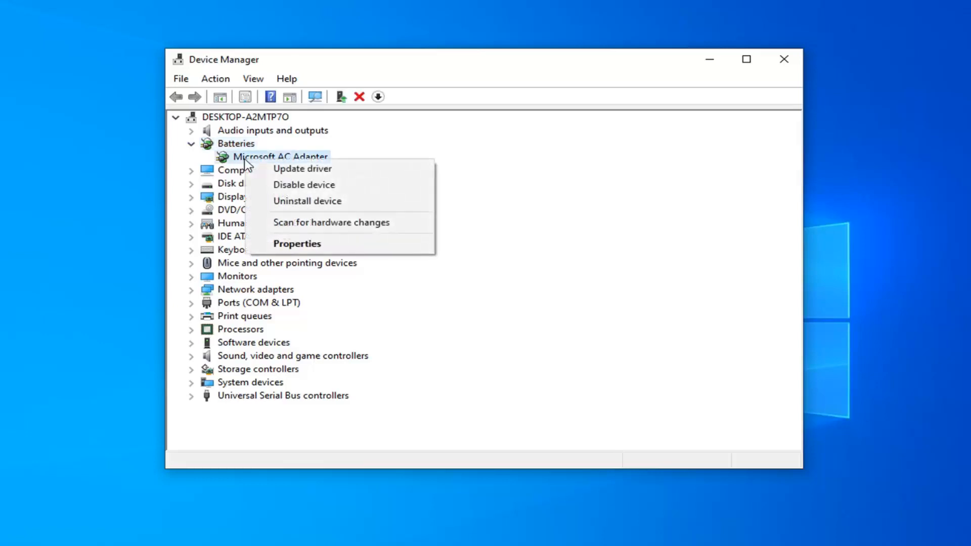
click(308, 200)
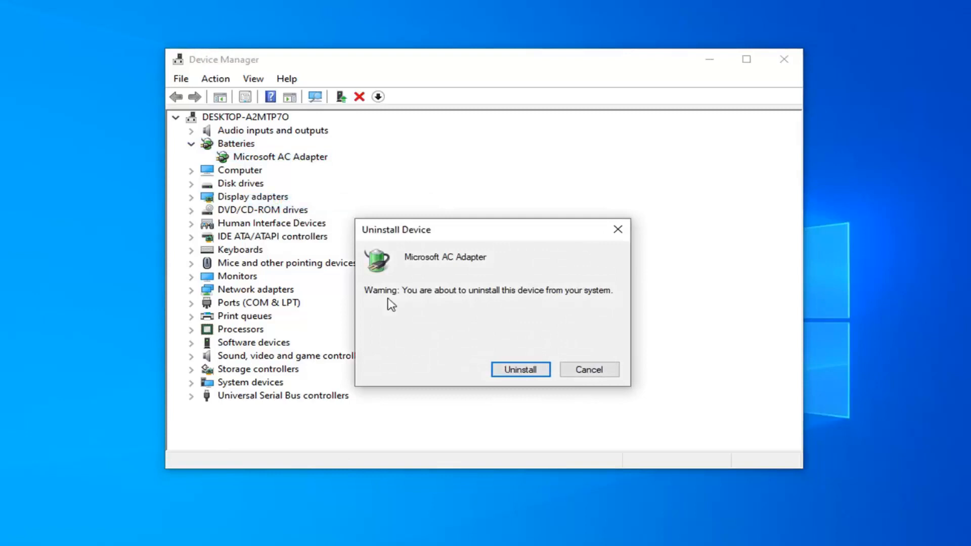
mouse_move(502, 301)
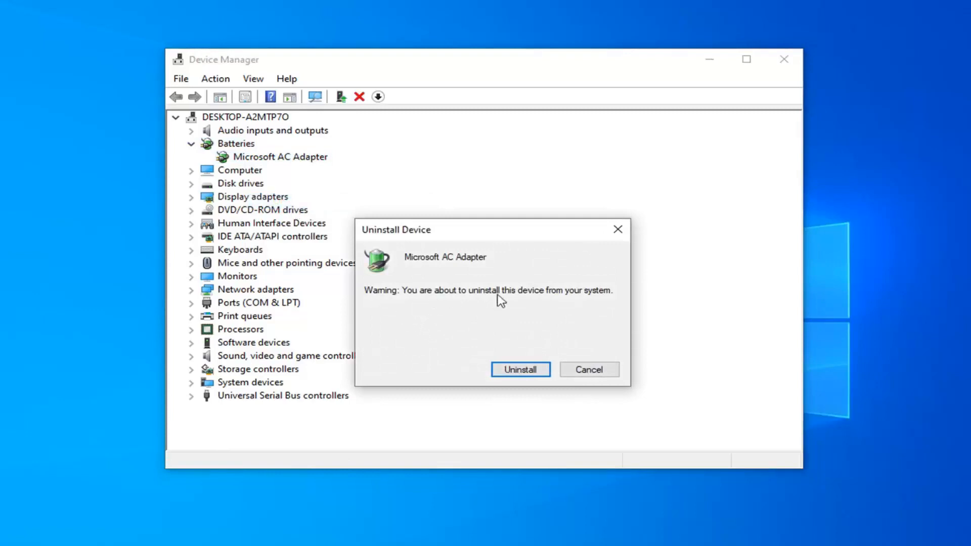
click(519, 369)
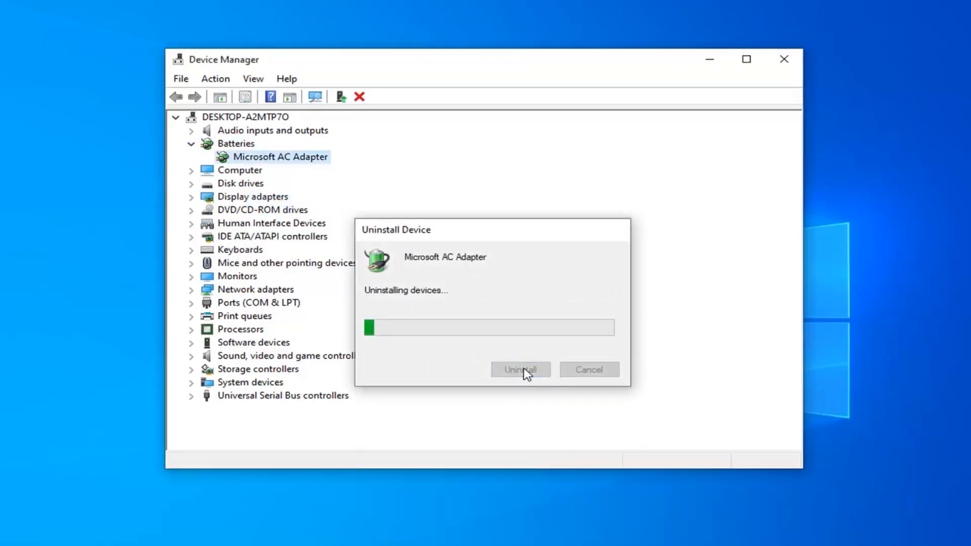
click(520, 369)
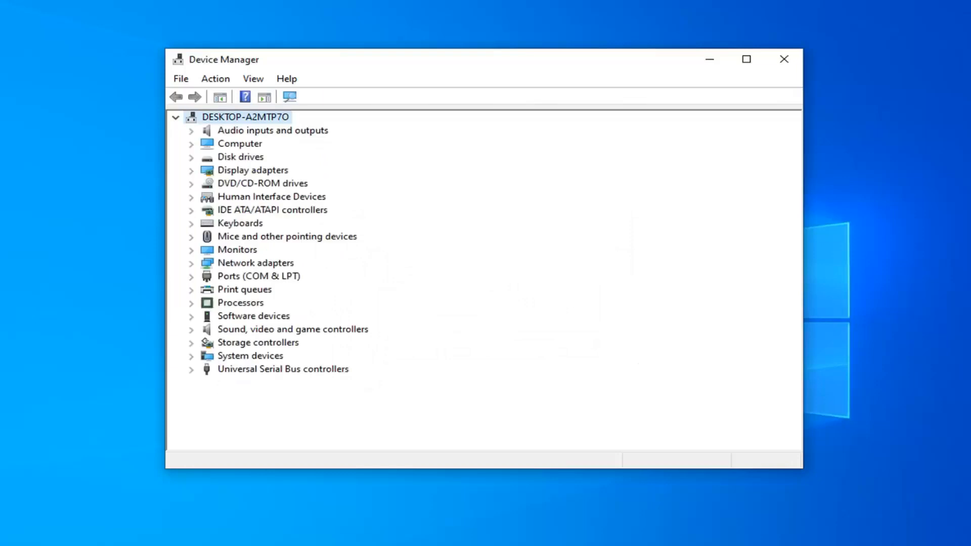
mouse_move(712, 250)
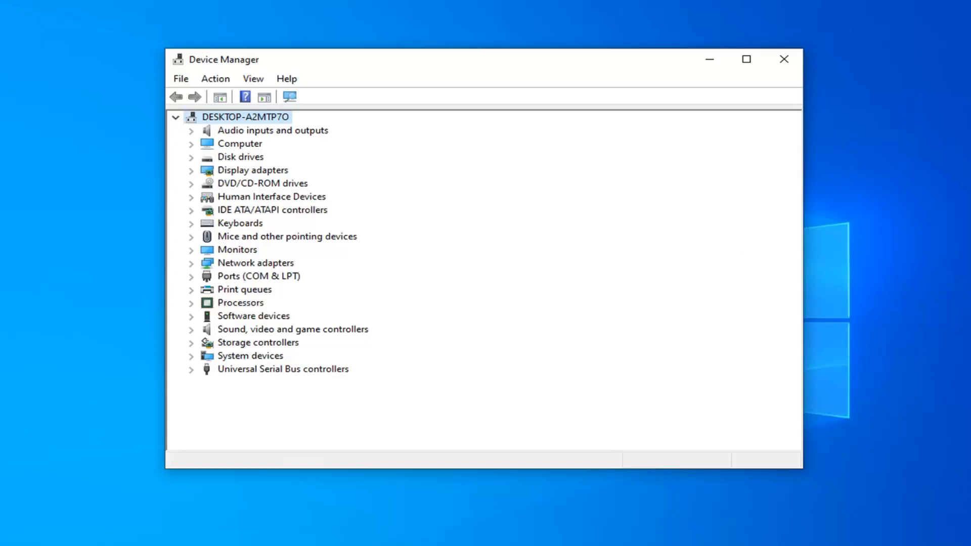
Step: Minimize Device Manager to the taskbar, leaving the empty desktop
drag(434, 59, 470, 59)
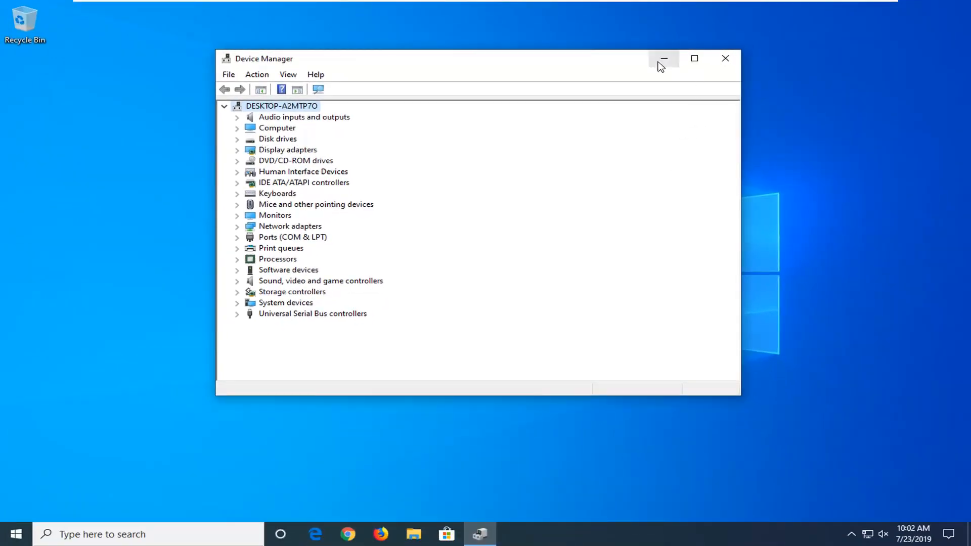
click(664, 59)
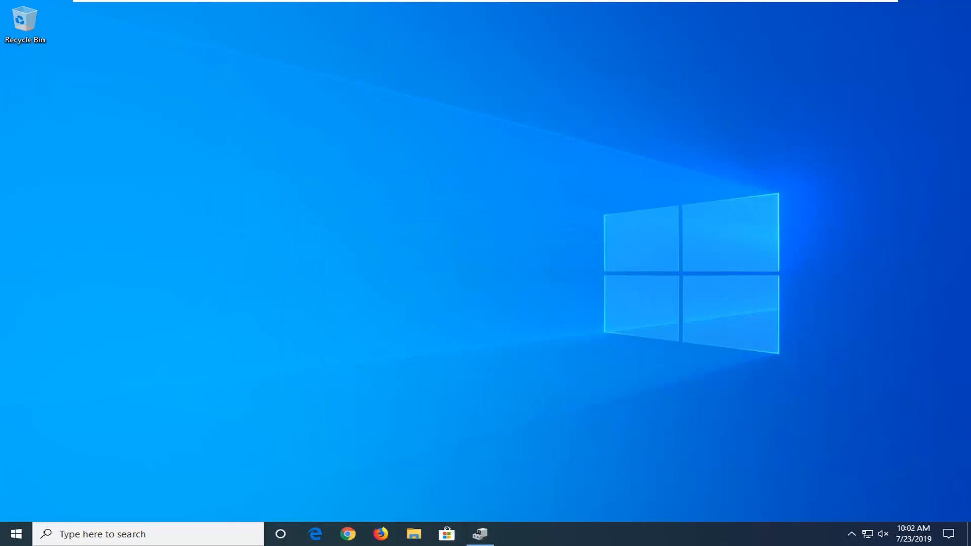